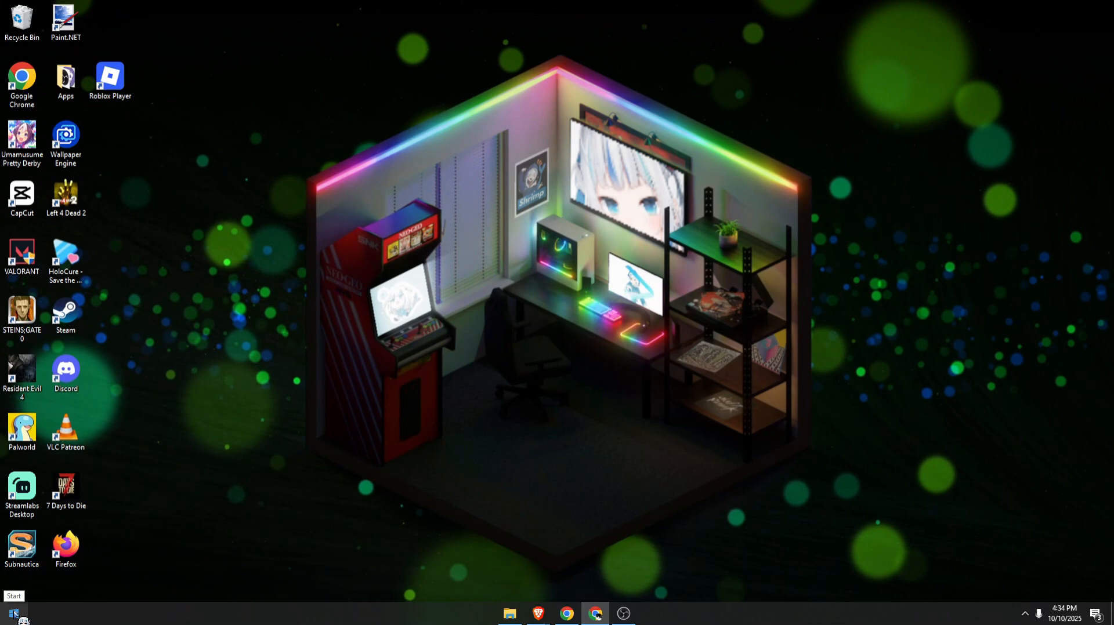
Search the Start menu for 'win' to locate the Windows Security app
{"action": "left_click", "coordinate": [12, 612]}
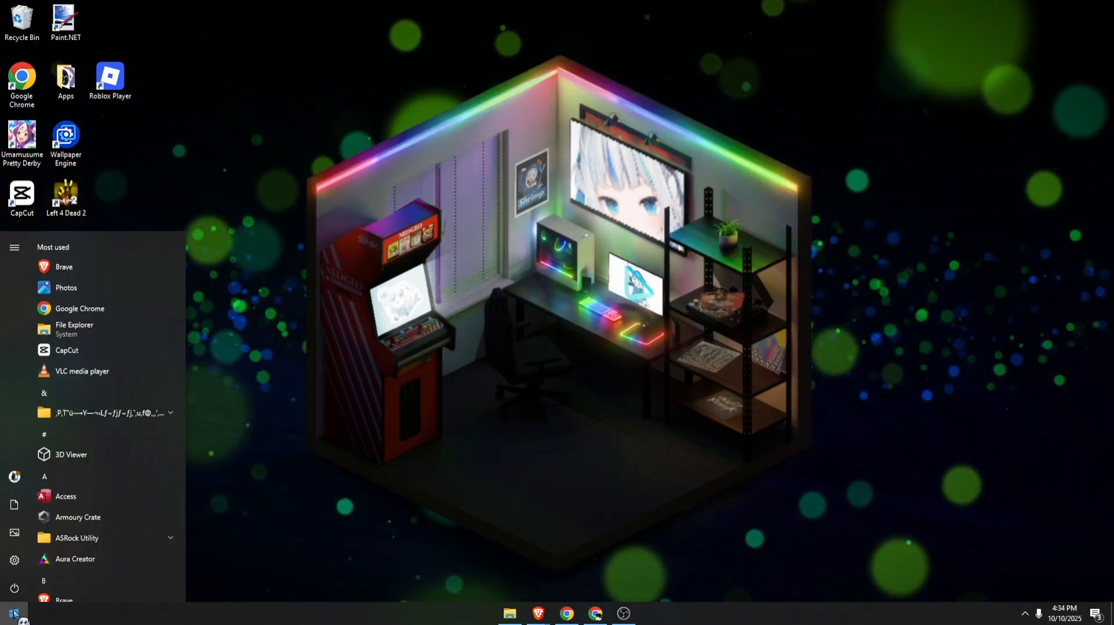
{"action": "left_click", "coordinate": [12, 614]}
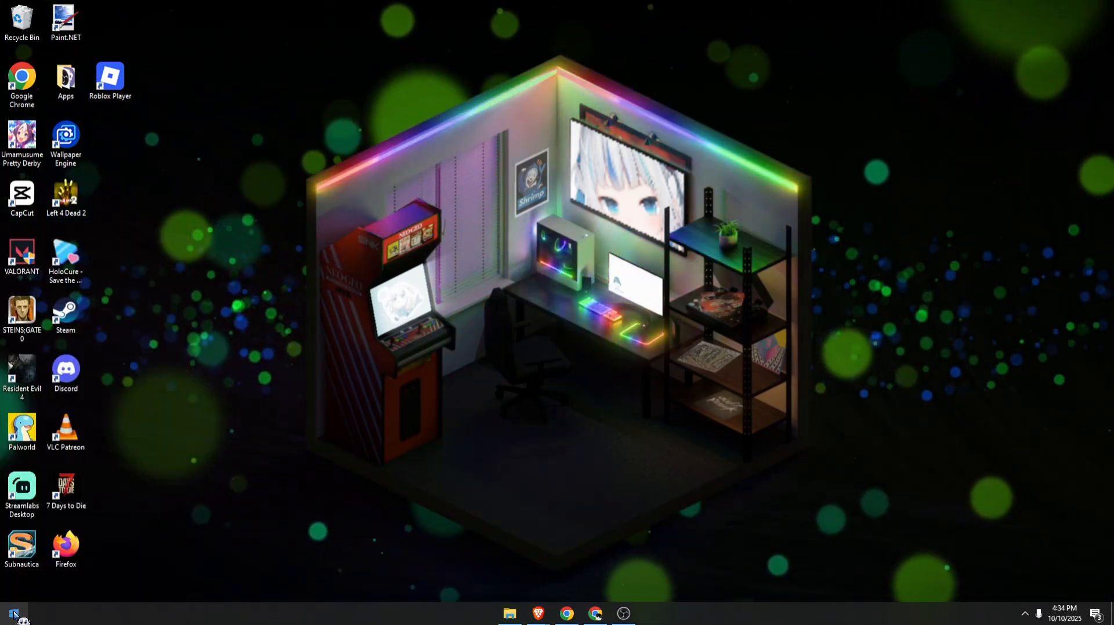
{"action": "type", "text": "win"}
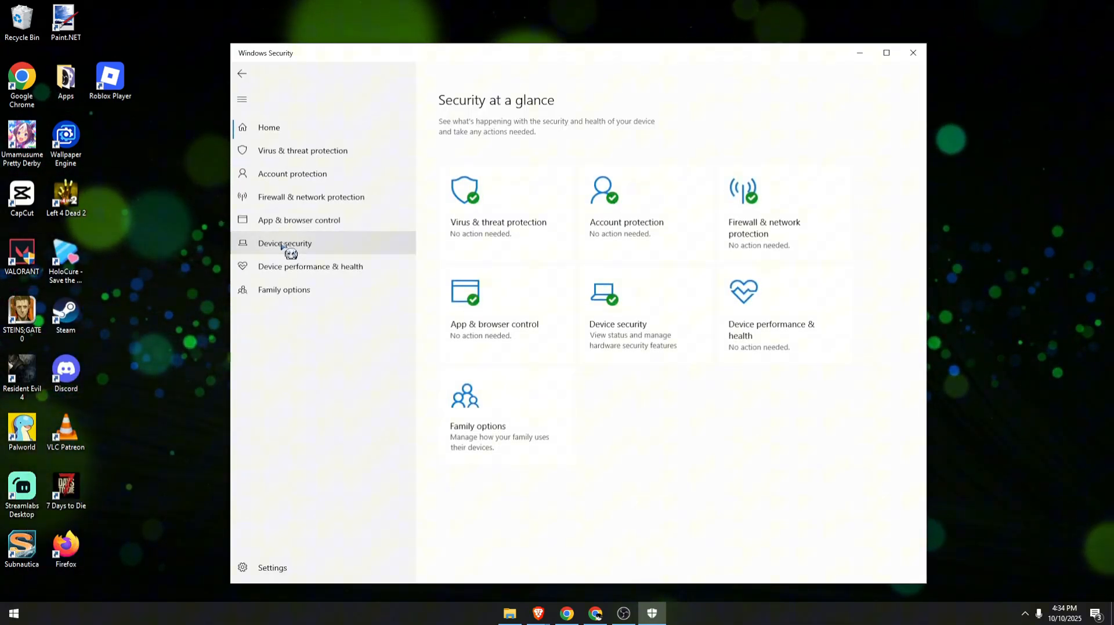
Reach Security processor troubleshooting through Device security's security processor details
{"action": "left_click", "coordinate": [284, 242]}
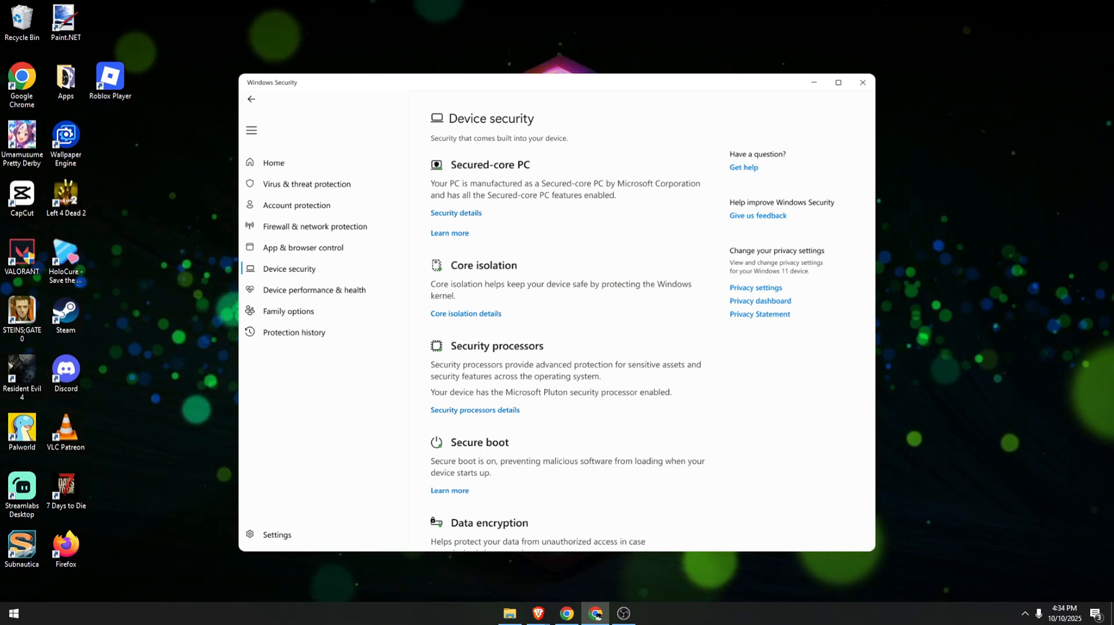
{"action": "left_click", "coordinate": [475, 409]}
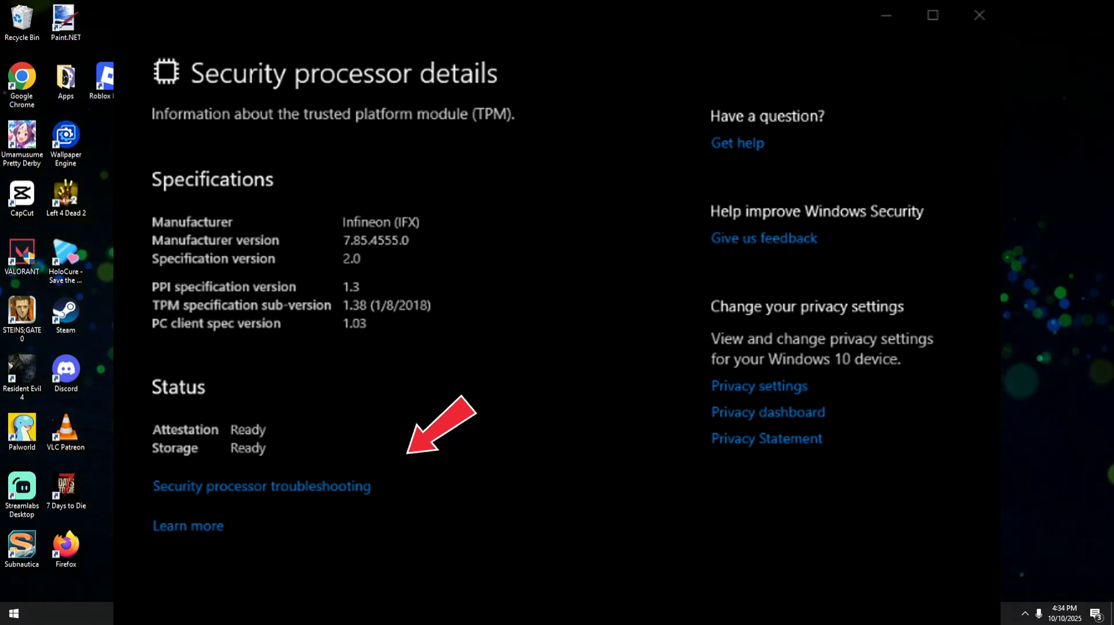
{"action": "left_click", "coordinate": [261, 486]}
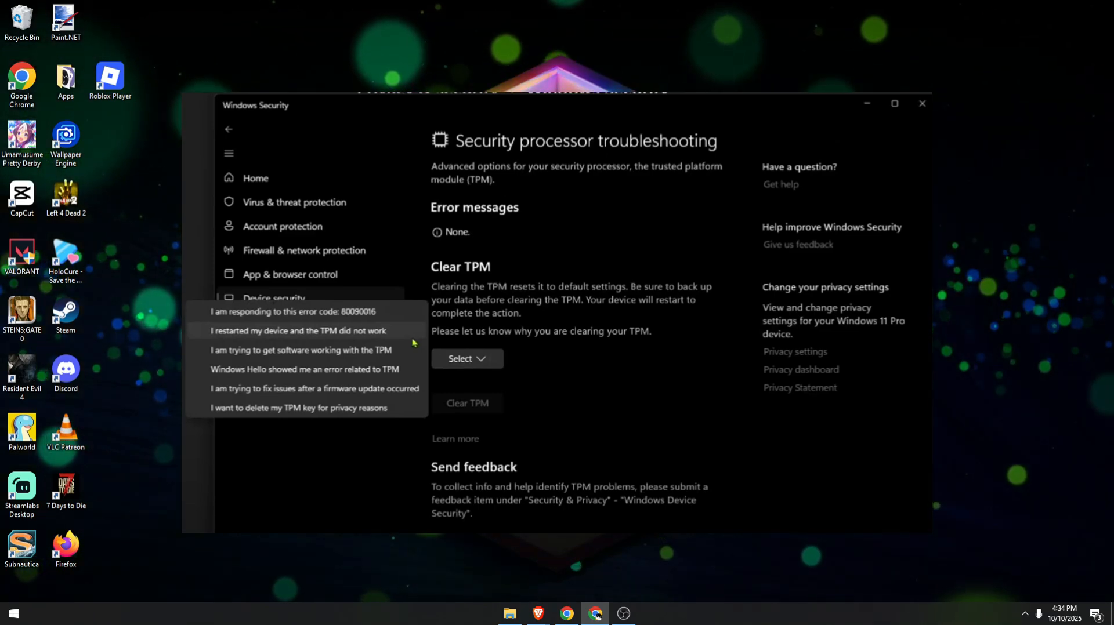
Choose a reason for clearing the TPM from the Select dropdown
{"action": "left_click", "coordinate": [923, 103]}
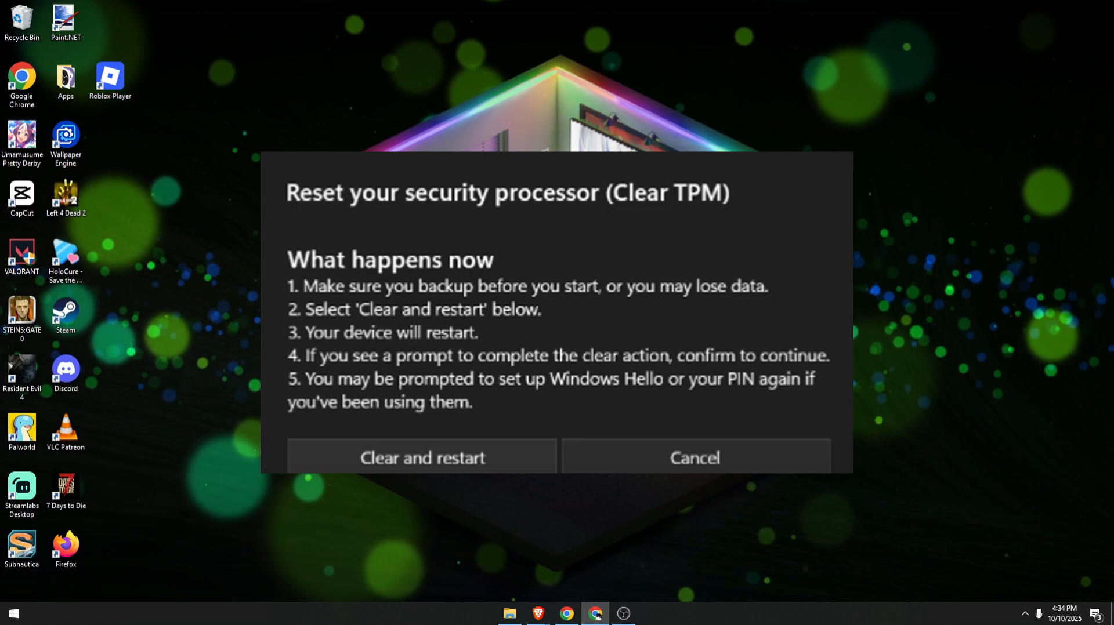
Confirm Clear and restart in the Reset your security processor dialog
{"action": "left_click", "coordinate": [692, 457]}
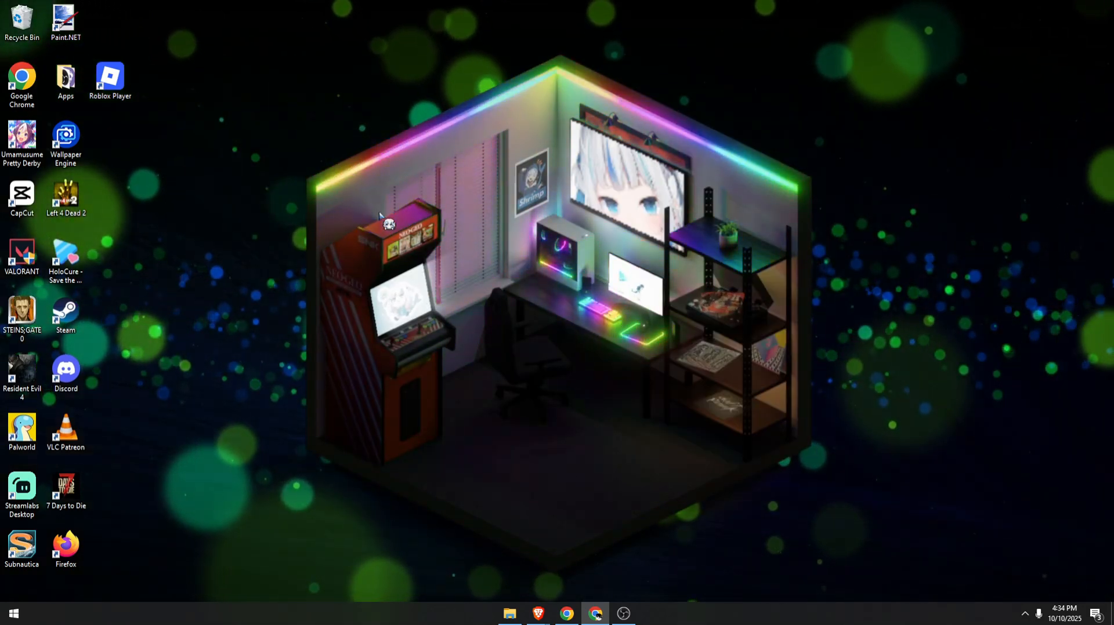
{"action": "mouse_move", "coordinate": [305, 341]}
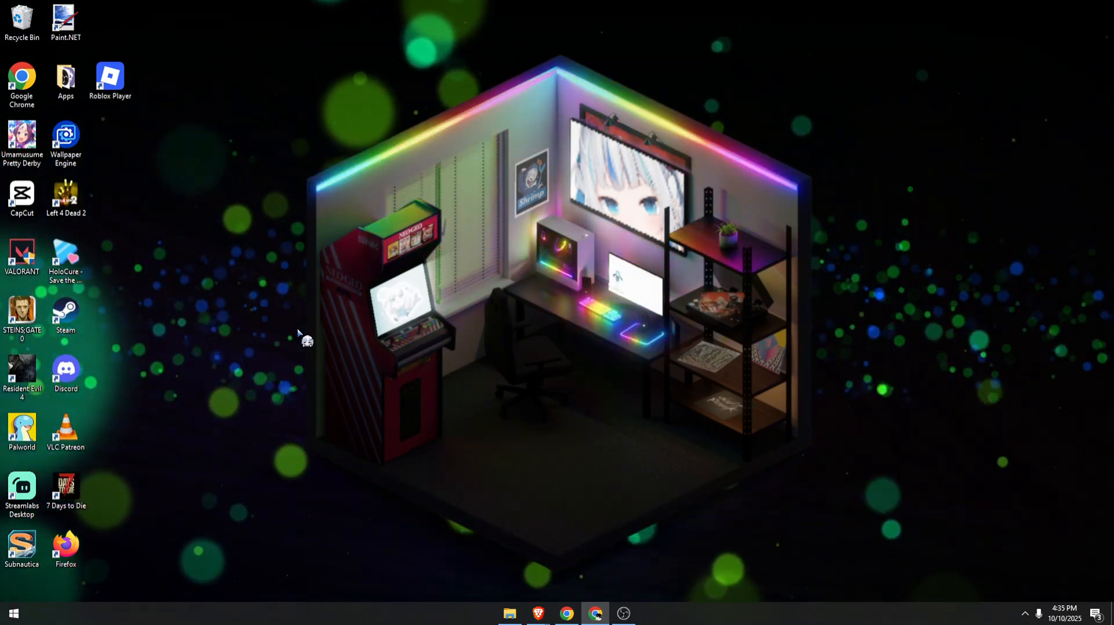
{"action": "mouse_move", "coordinate": [298, 331]}
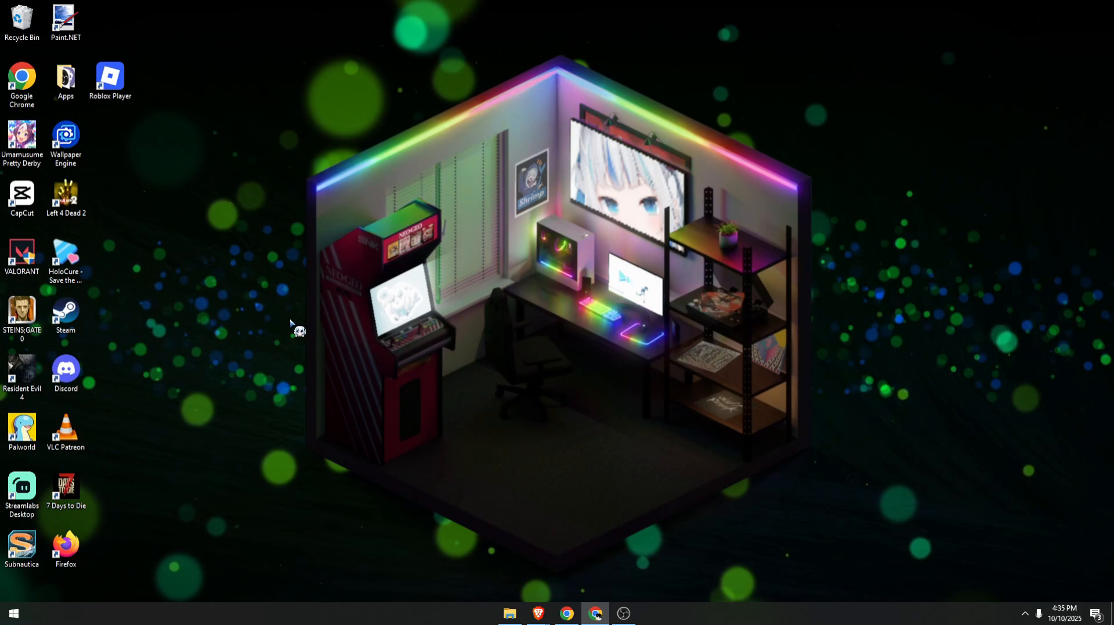